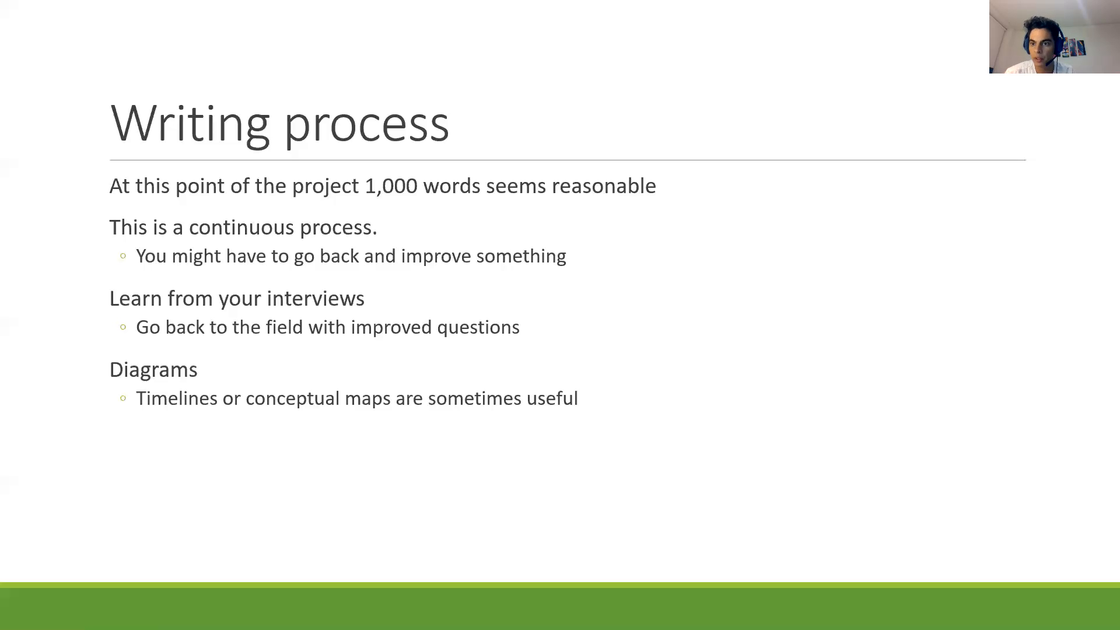
mouse_move(901, 159)
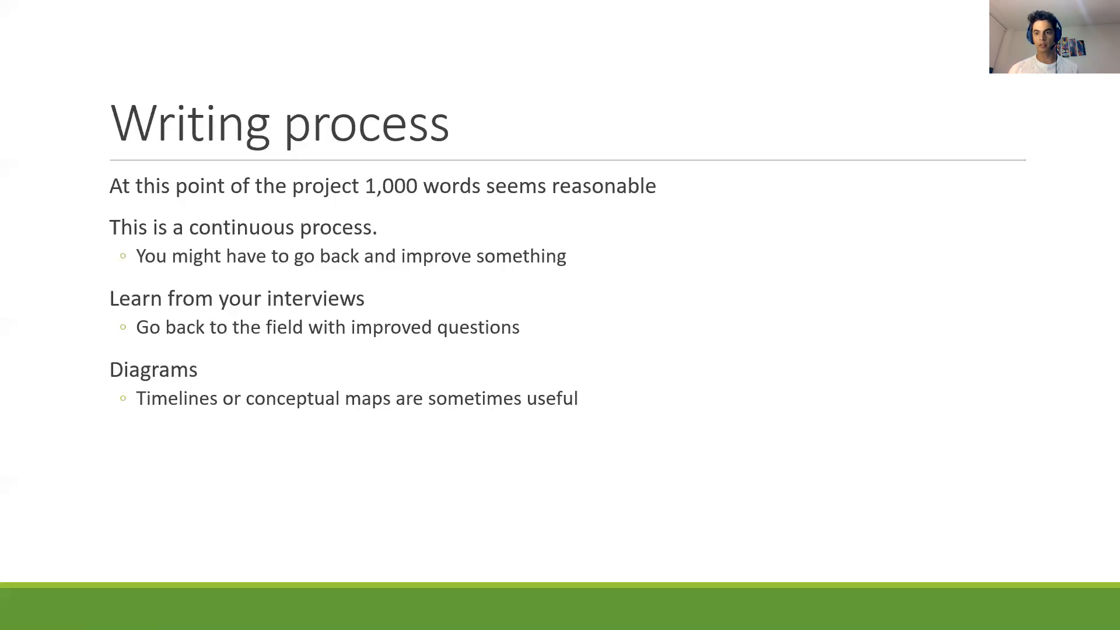
- Advance the slideshow to the Structure slide listing quotes, citations and triangulation
key(Right)
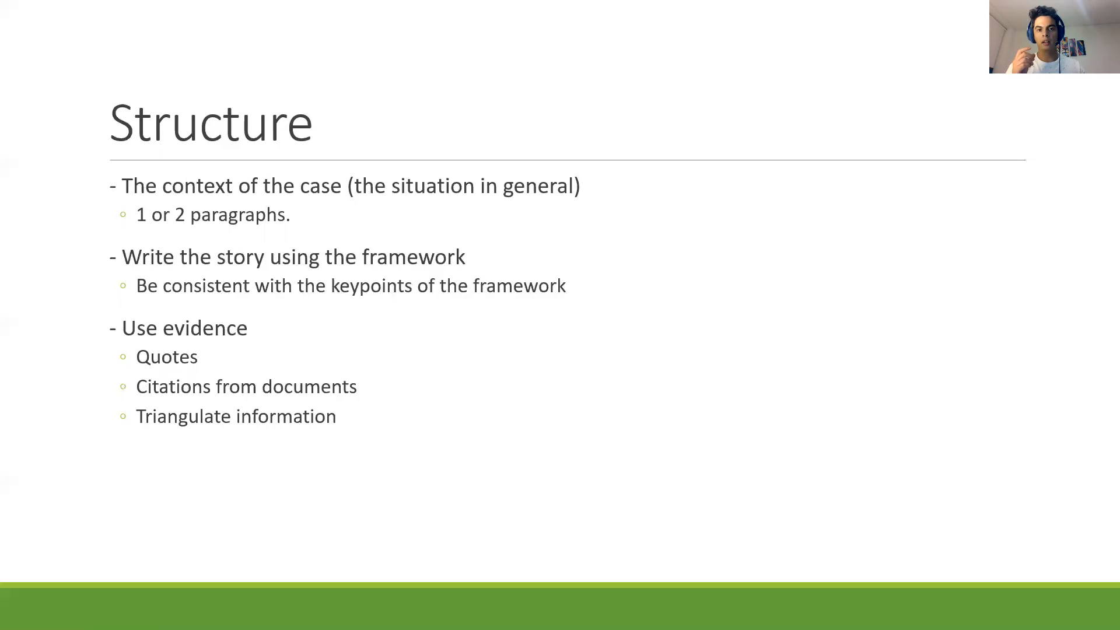
- Move the slideshow back to the Writing process slide on word count, interviews and diagrams
key(Right)
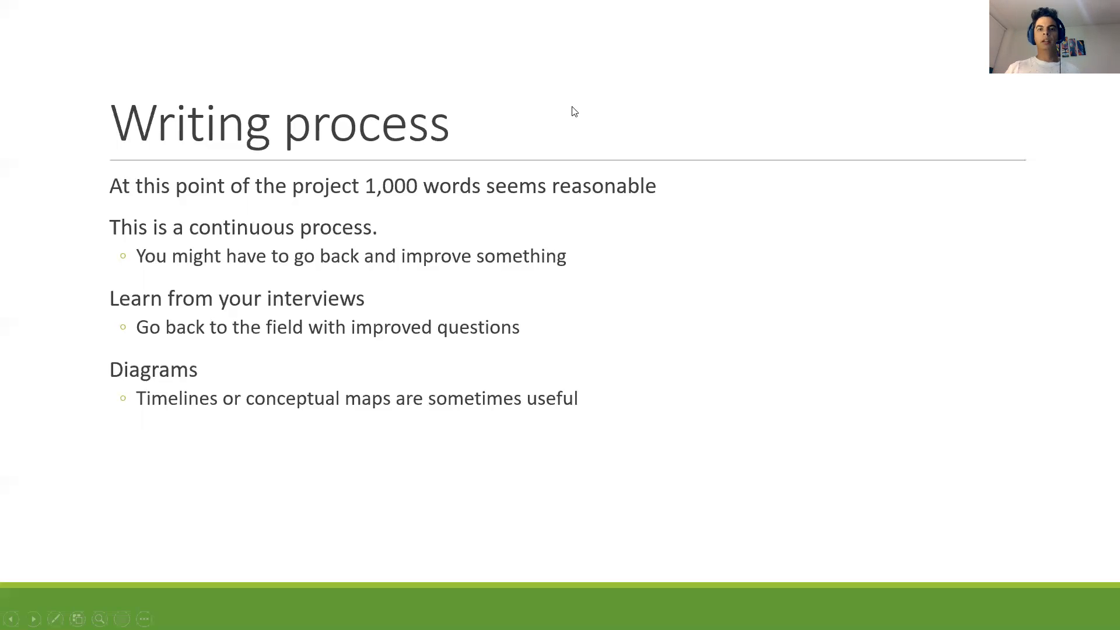
mouse_move(572, 52)
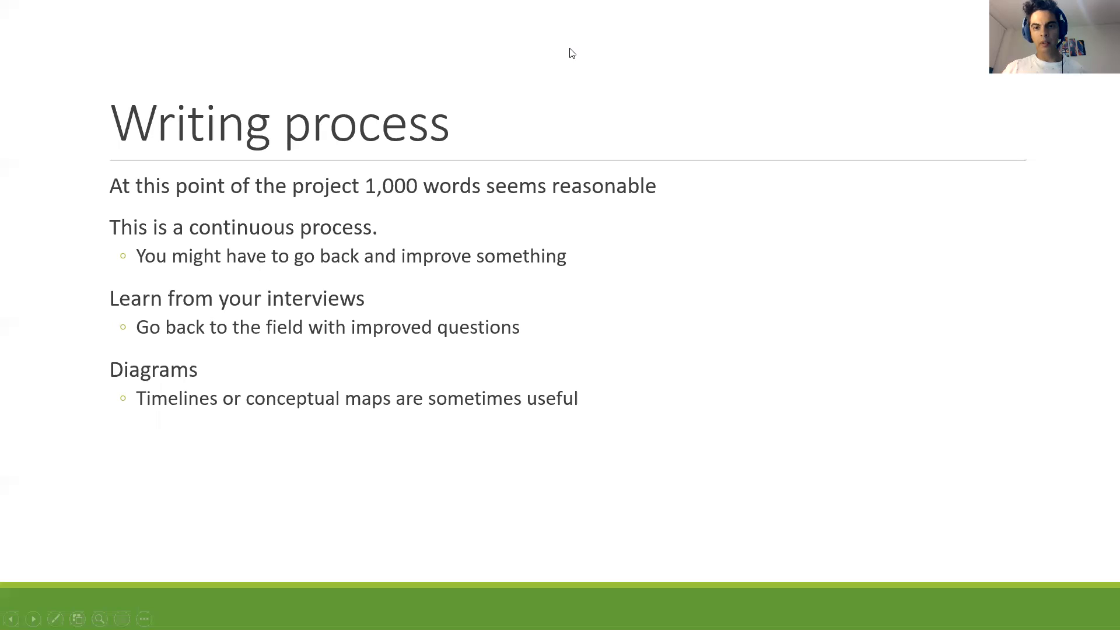
mouse_move(618, 252)
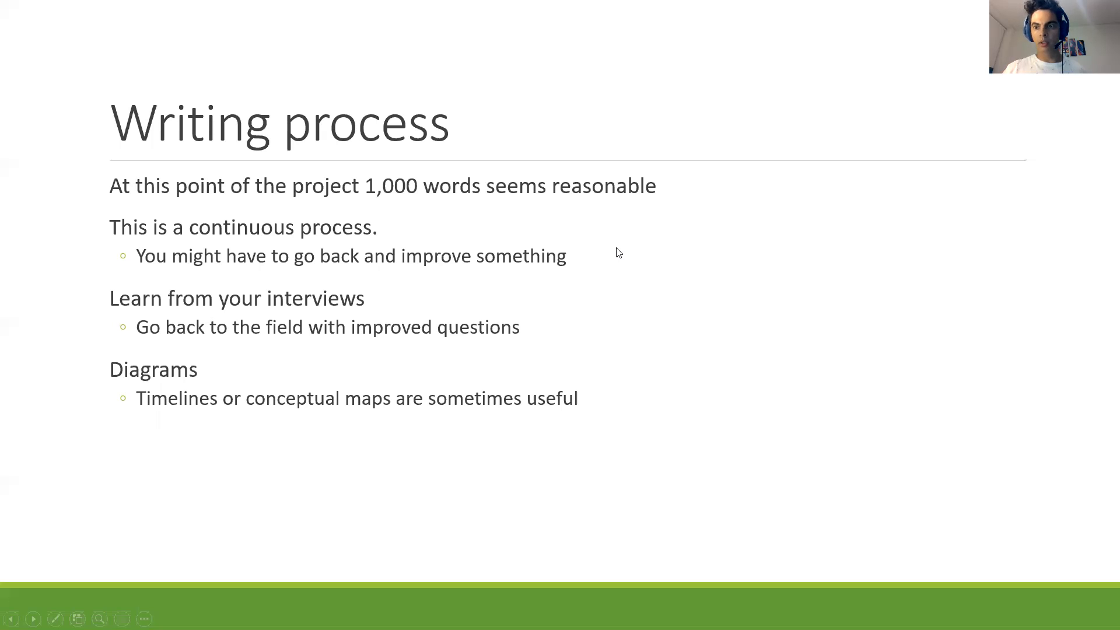